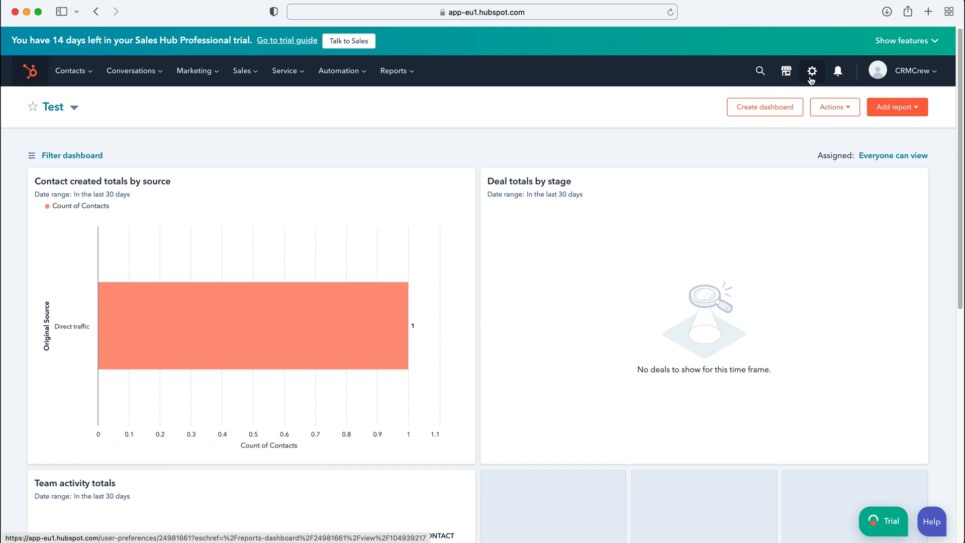
- Go to Settings > Users & Teams and view the empty Teams list
{"action": "left_click", "coordinate": [812, 70]}
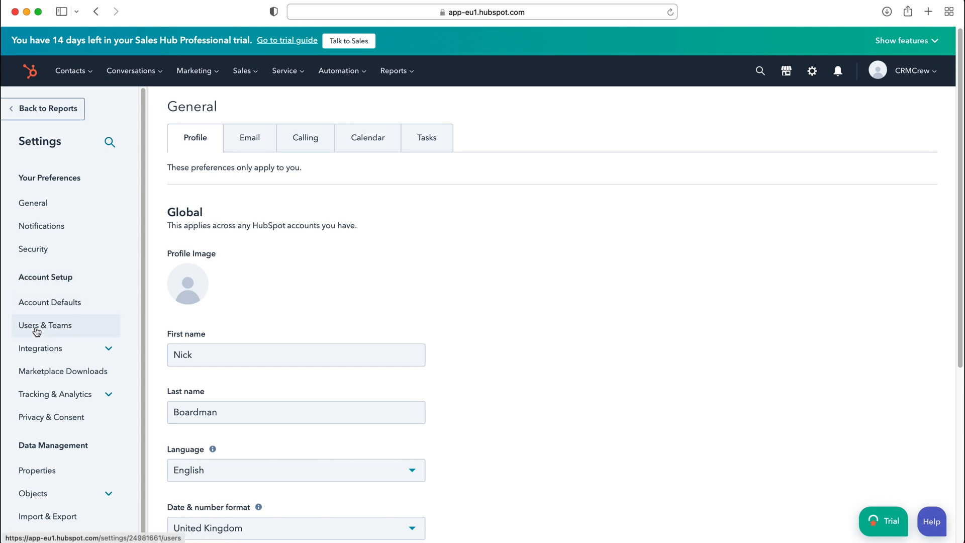
{"action": "left_click", "coordinate": [44, 325]}
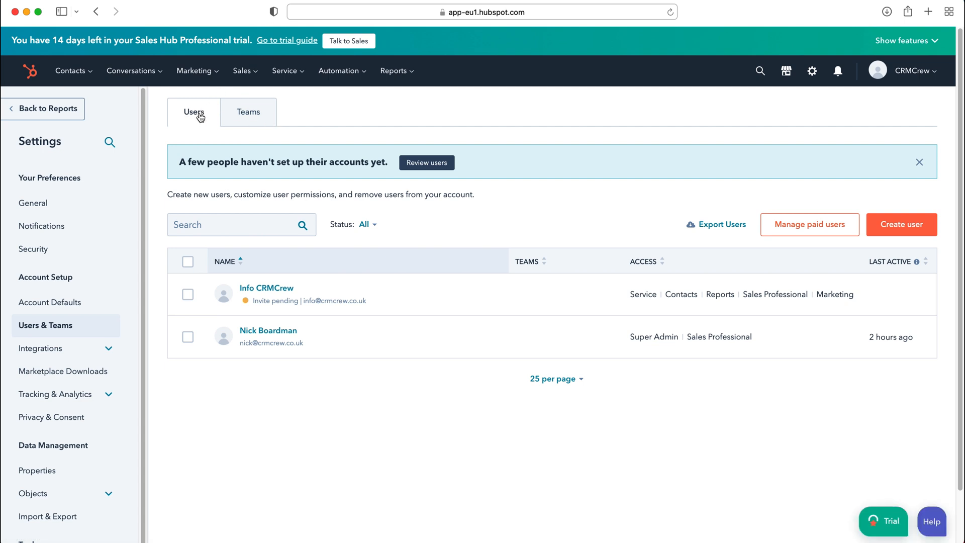
{"action": "left_click", "coordinate": [248, 112]}
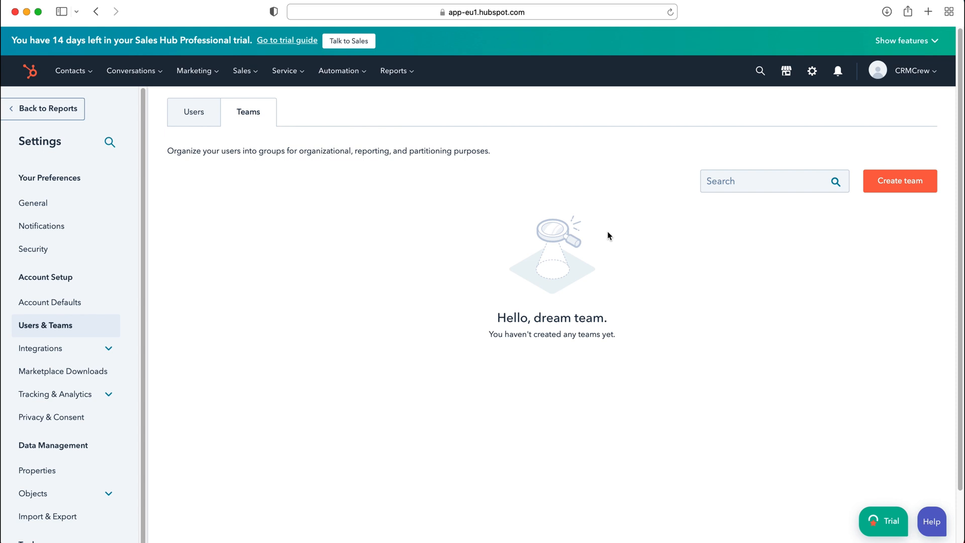
{"action": "mouse_move", "coordinate": [455, 217]}
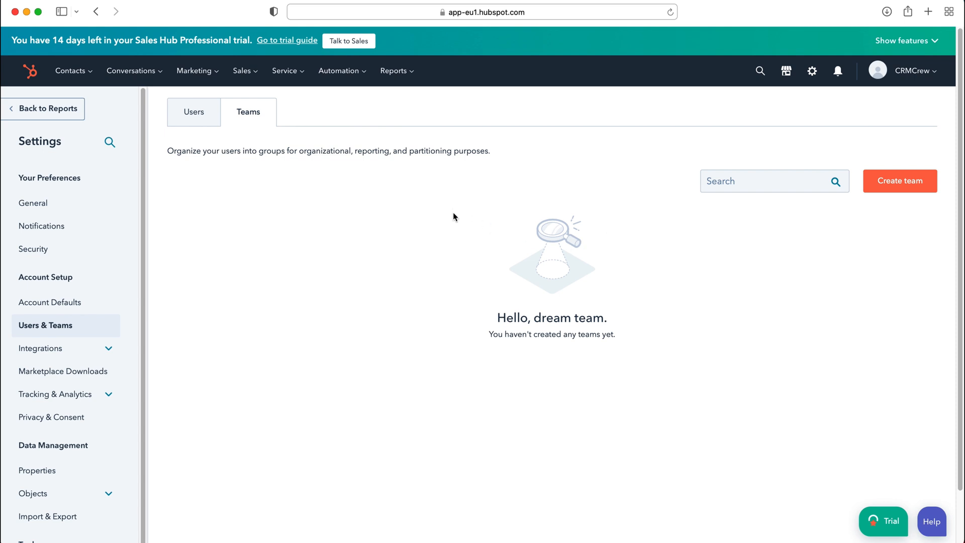
{"action": "mouse_move", "coordinate": [579, 300]}
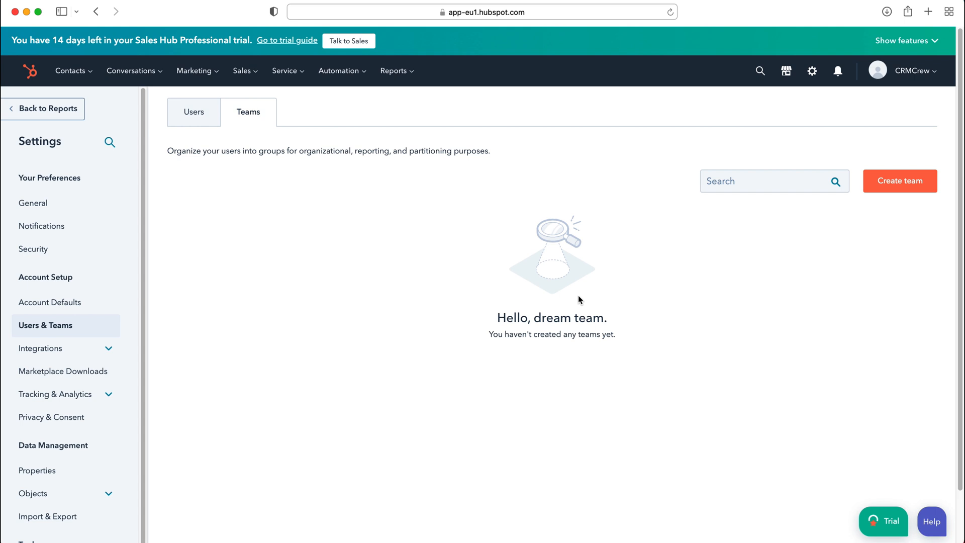
{"action": "mouse_move", "coordinate": [582, 312]}
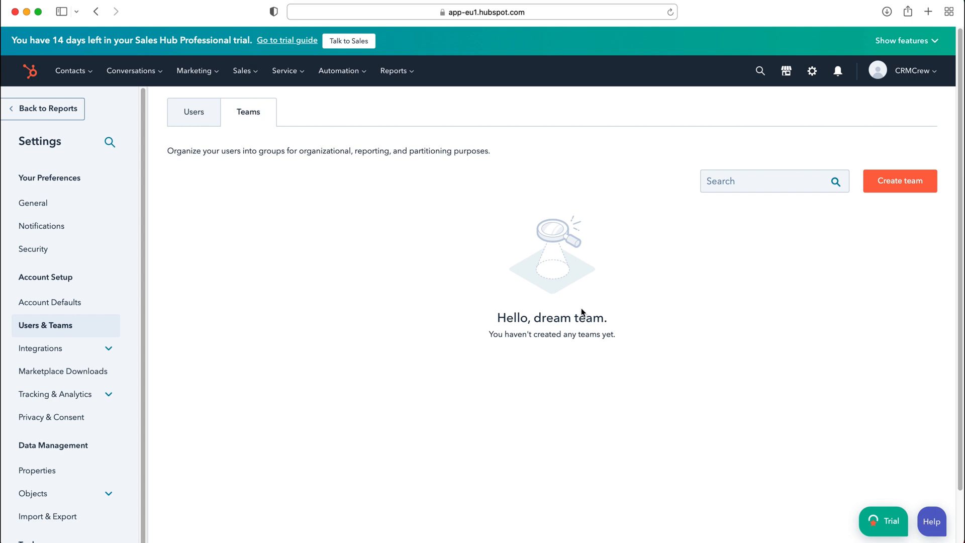
{"action": "mouse_move", "coordinate": [922, 197]}
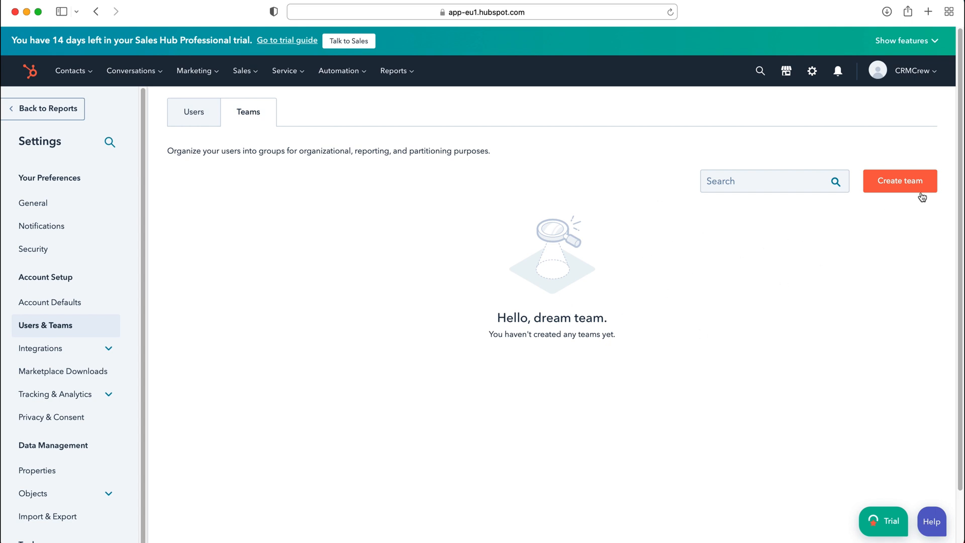
- Create a team named 'Test Team' with Info CRMCrew as primary member
{"action": "left_click", "coordinate": [899, 180]}
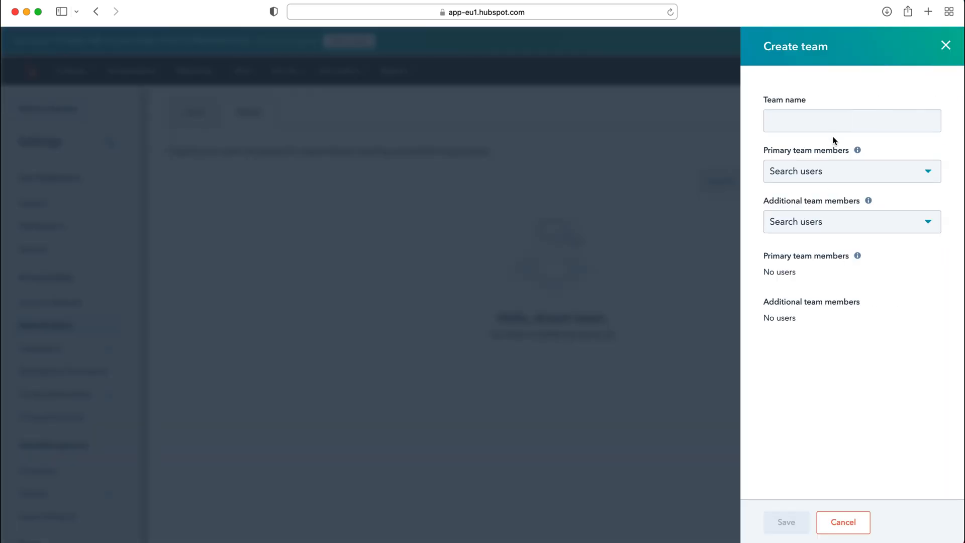
{"action": "left_click", "coordinate": [852, 121]}
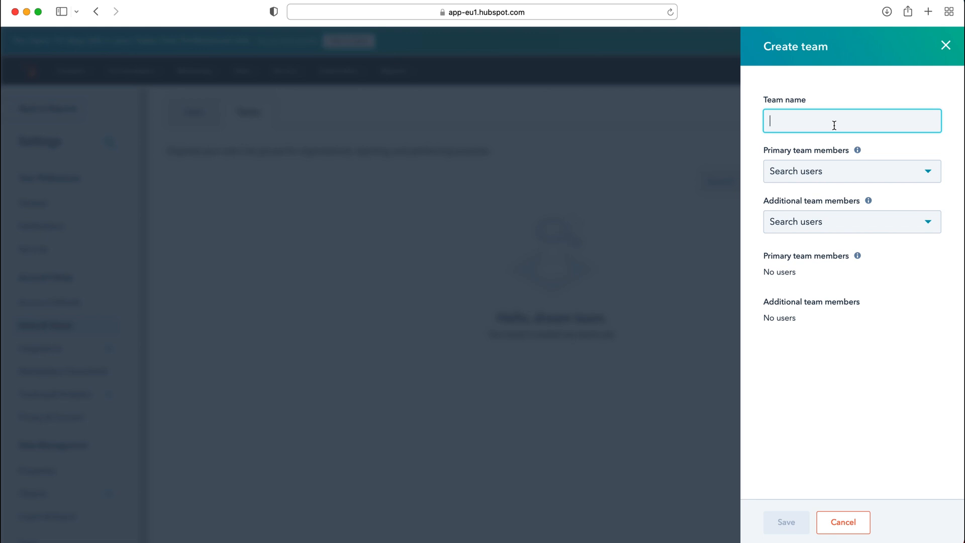
{"action": "type", "text": "Test Team"}
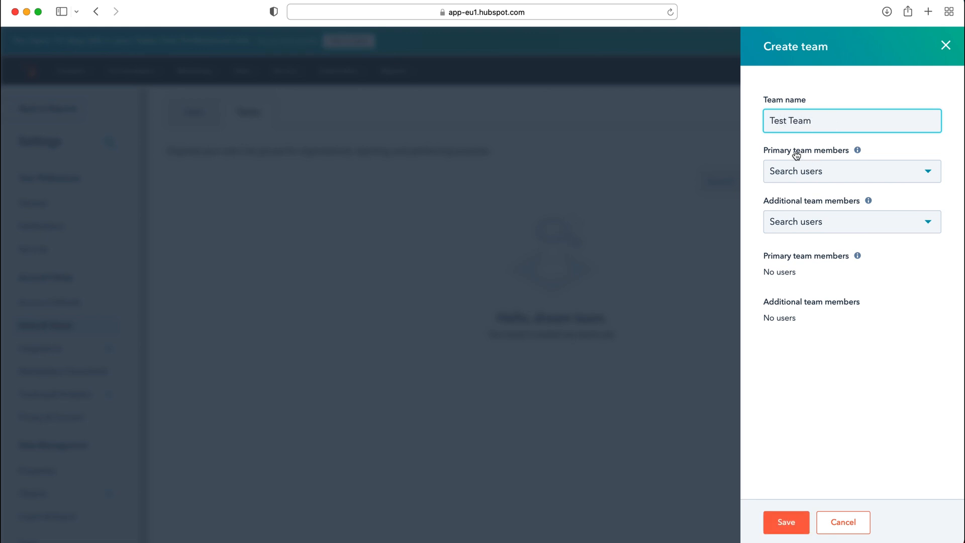
{"action": "left_click", "coordinate": [852, 171]}
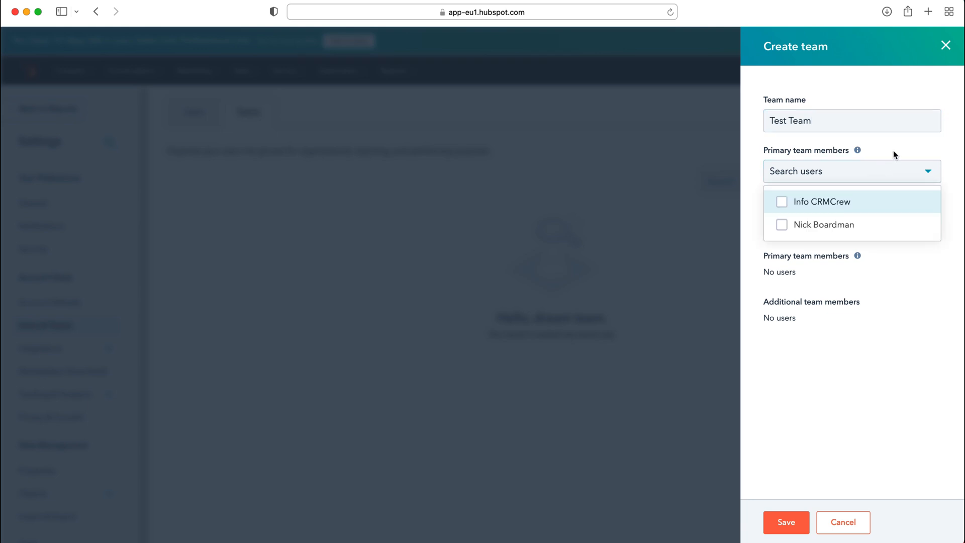
{"action": "mouse_move", "coordinate": [830, 216]}
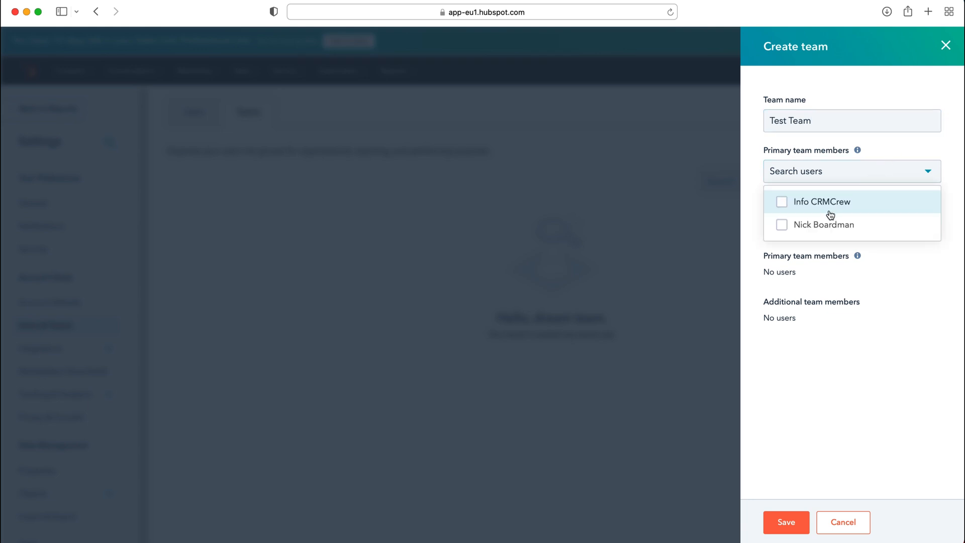
{"action": "left_click", "coordinate": [781, 201]}
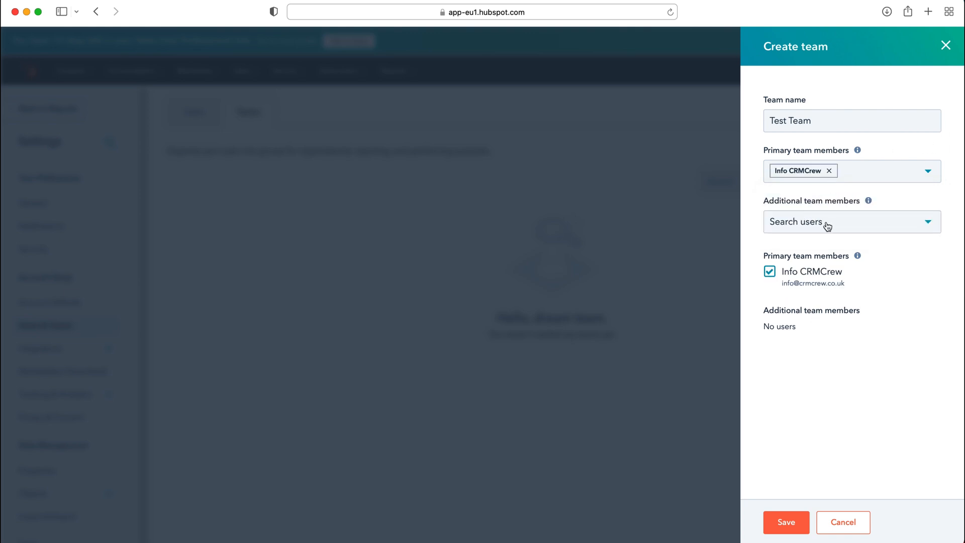
{"action": "left_click", "coordinate": [851, 221]}
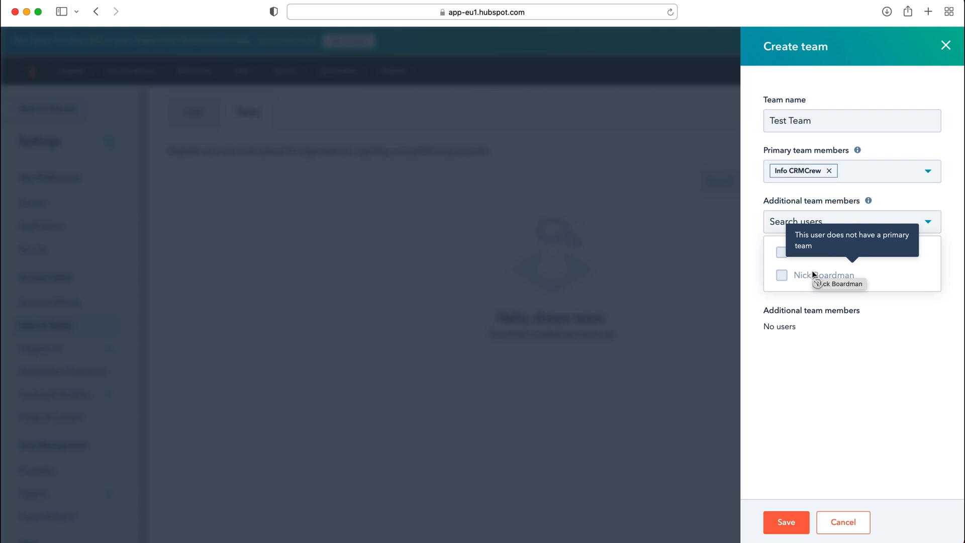
{"action": "mouse_move", "coordinate": [802, 256]}
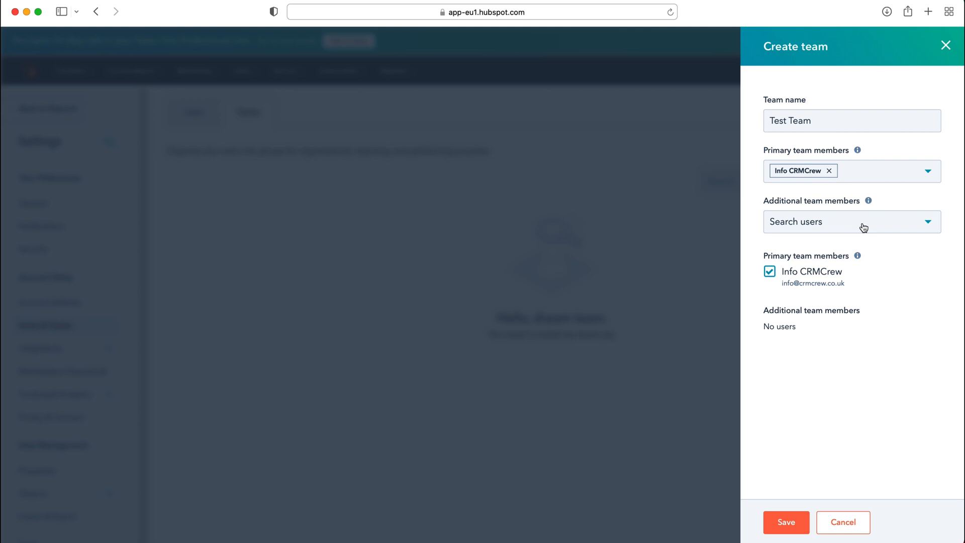
{"action": "left_click", "coordinate": [851, 221]}
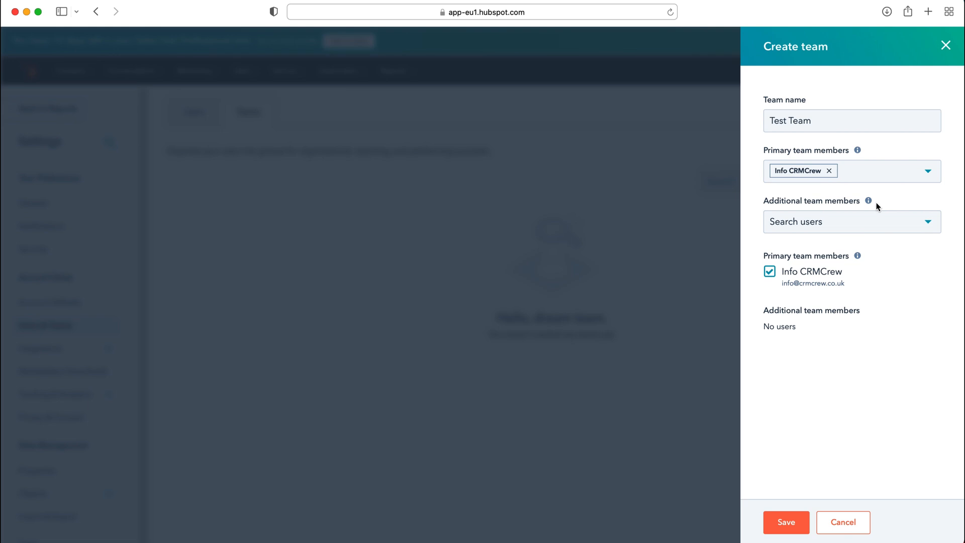
{"action": "mouse_move", "coordinate": [879, 203]}
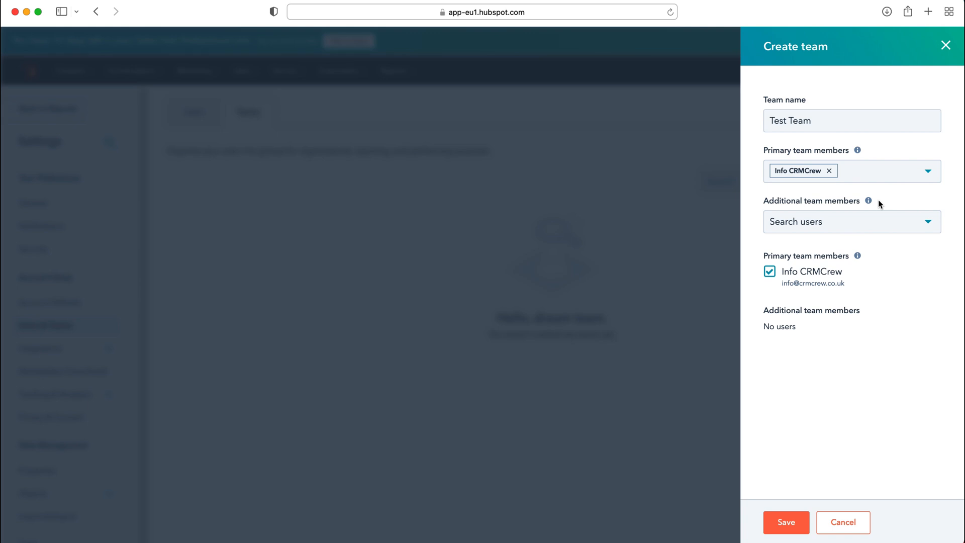
{"action": "mouse_move", "coordinate": [782, 255]}
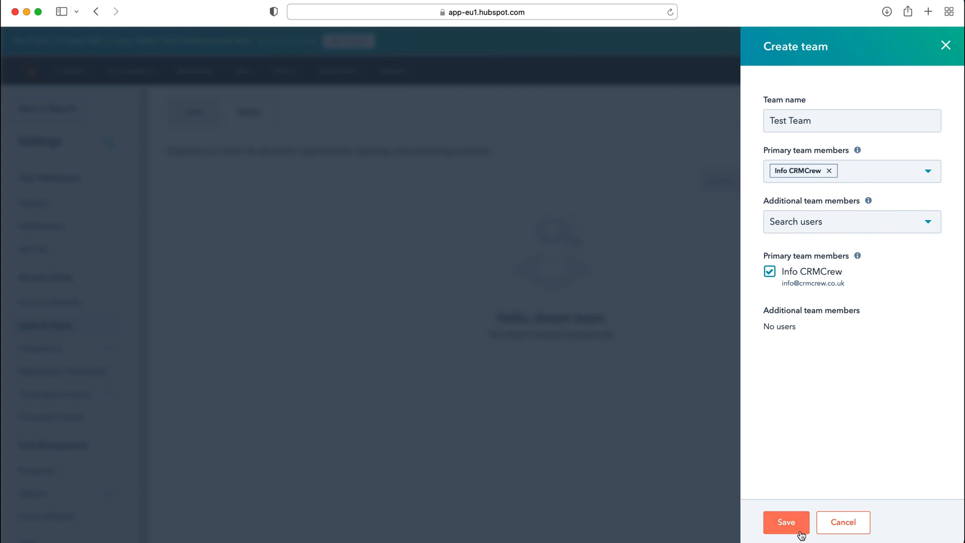
- Save the new Test Team from the Create team panel
{"action": "left_click", "coordinate": [786, 522]}
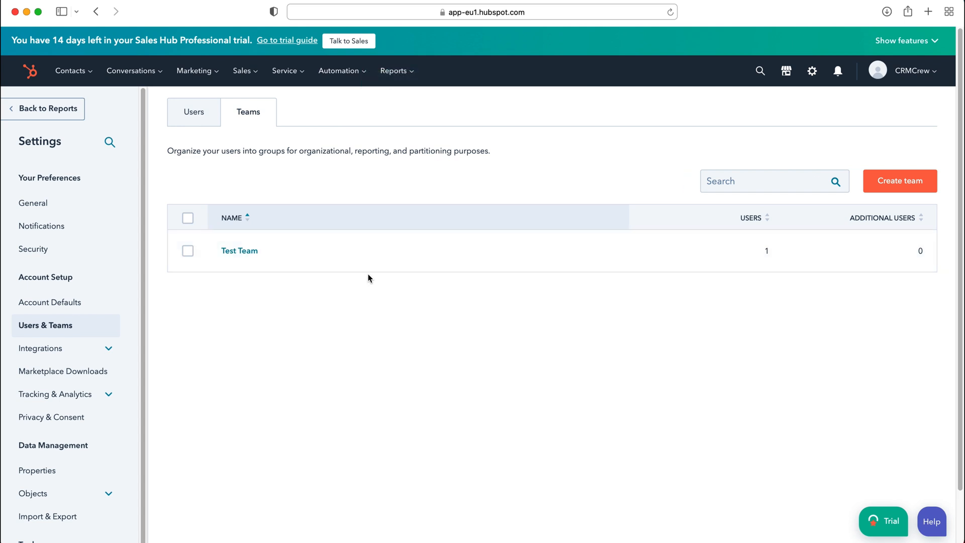
{"action": "mouse_move", "coordinate": [263, 247]}
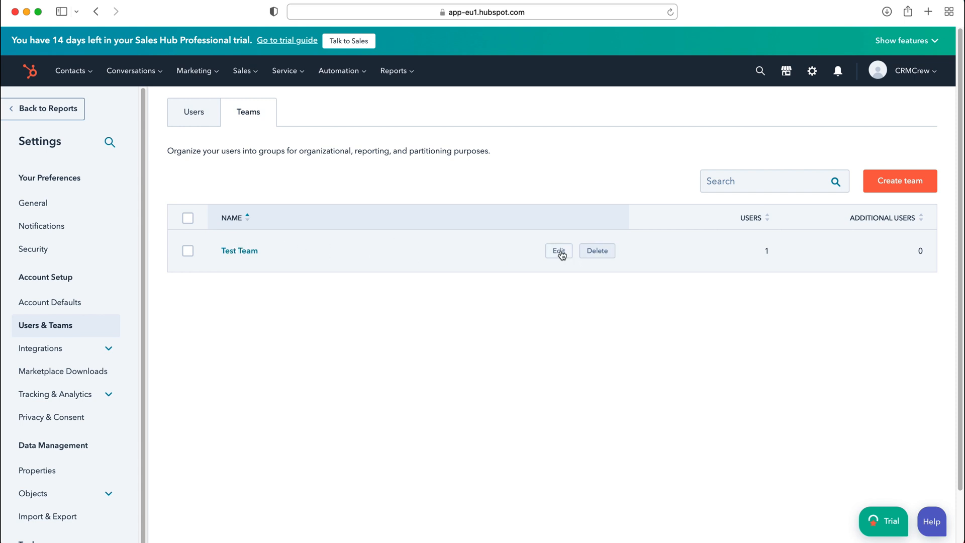
{"action": "left_click", "coordinate": [558, 251]}
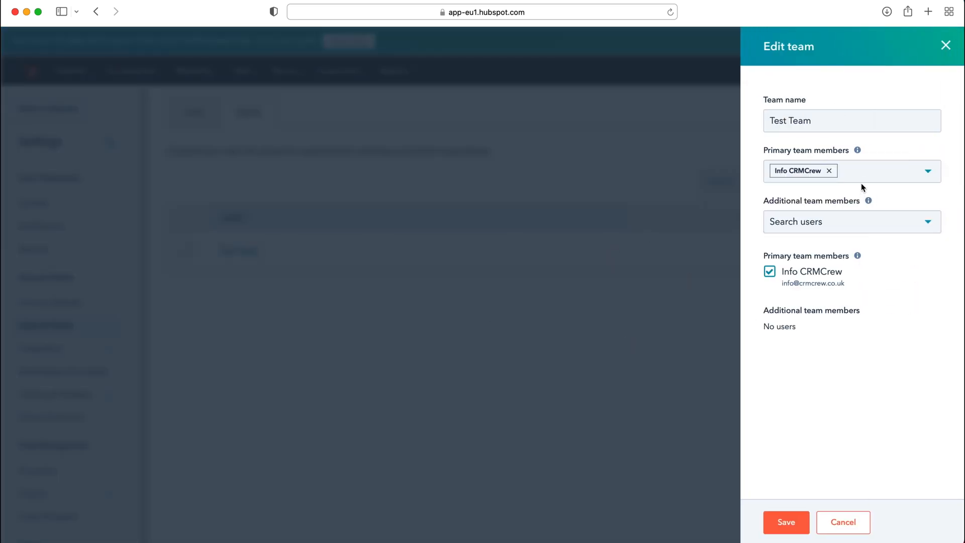
{"action": "left_click", "coordinate": [927, 171]}
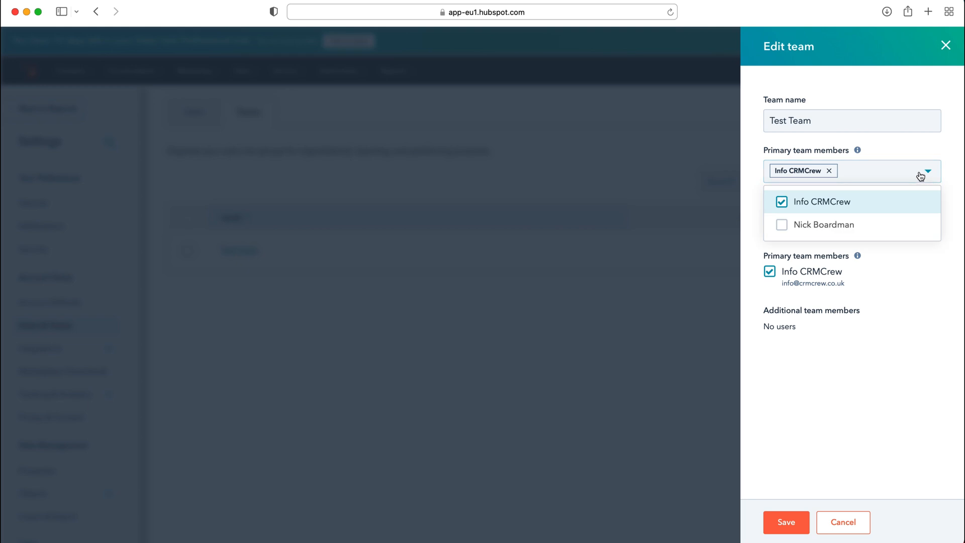
{"action": "left_click", "coordinate": [781, 224]}
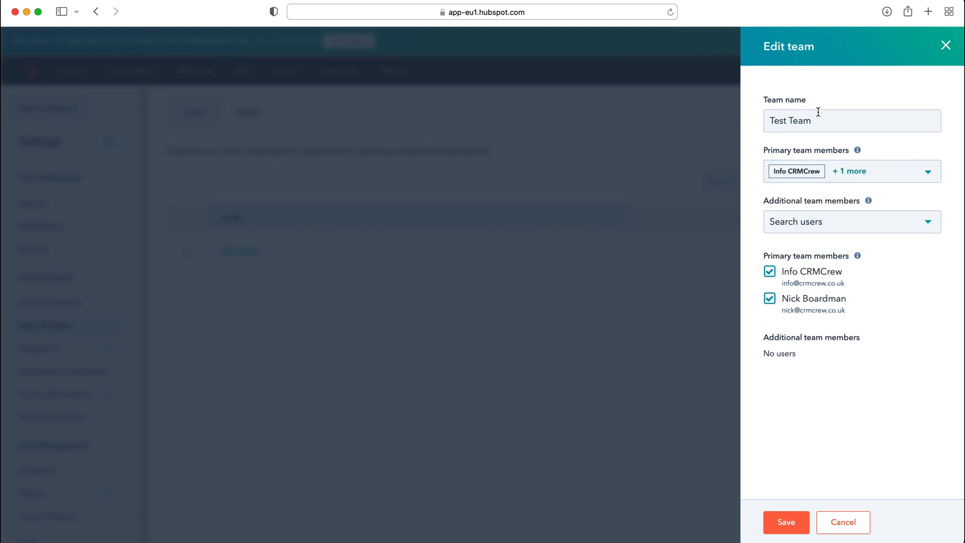
{"action": "left_click", "coordinate": [850, 221]}
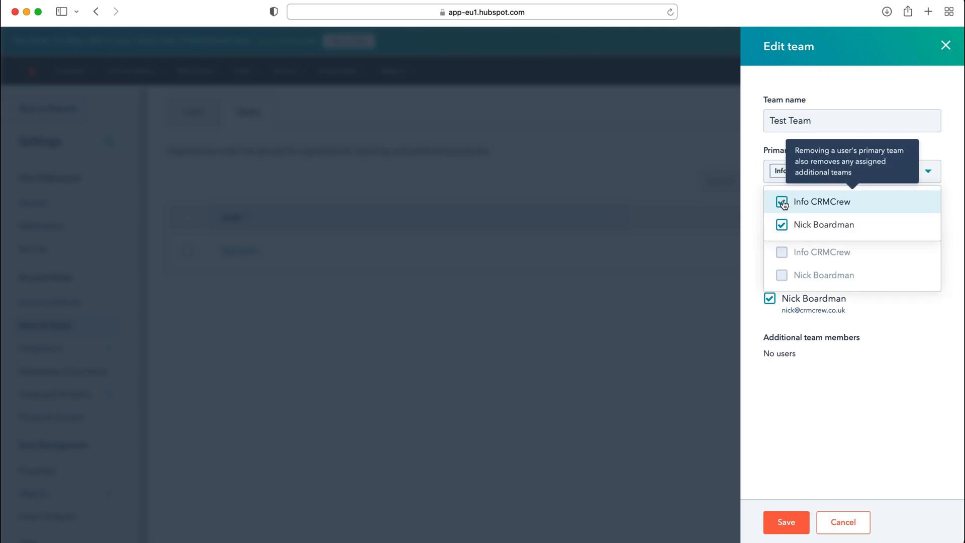
{"action": "left_click", "coordinate": [782, 201]}
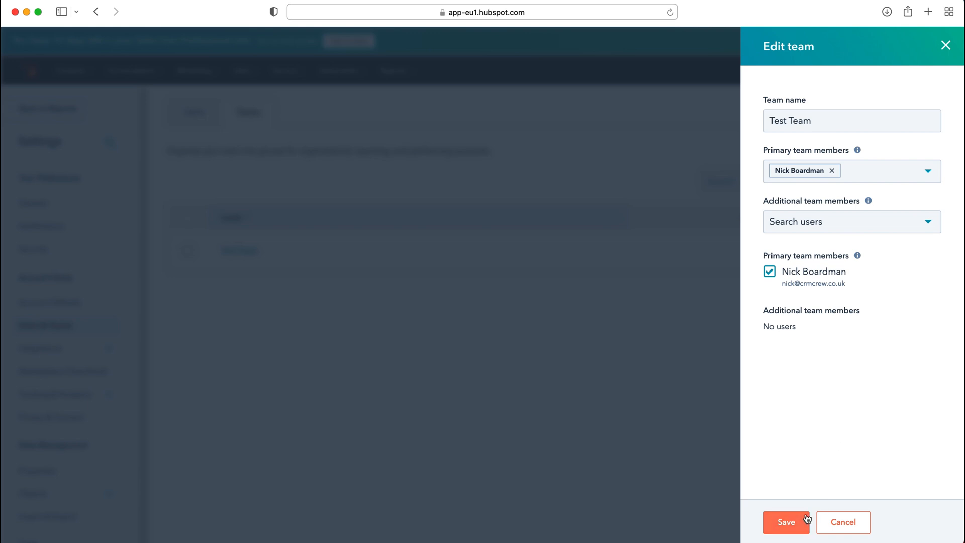
{"action": "left_click", "coordinate": [786, 522]}
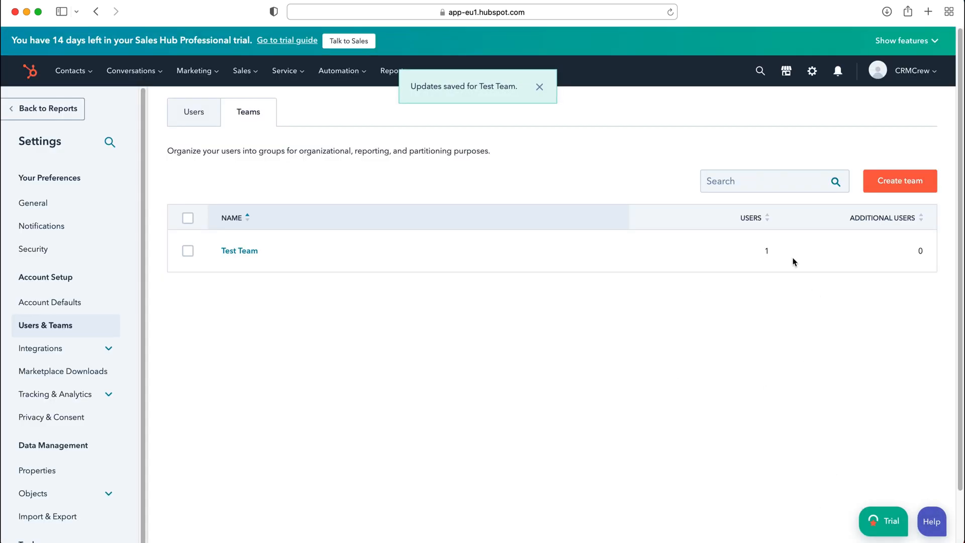
{"action": "mouse_move", "coordinate": [430, 178]}
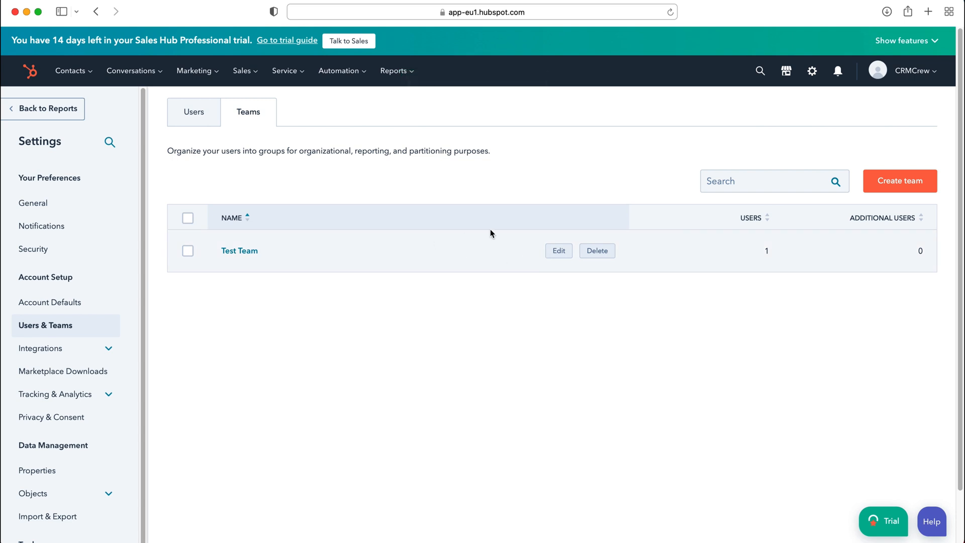
{"action": "mouse_move", "coordinate": [439, 260]}
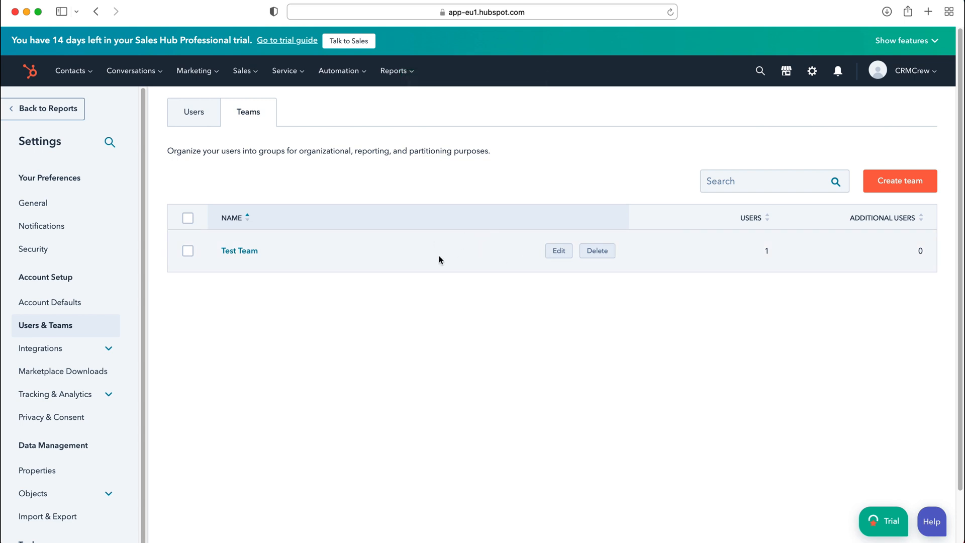